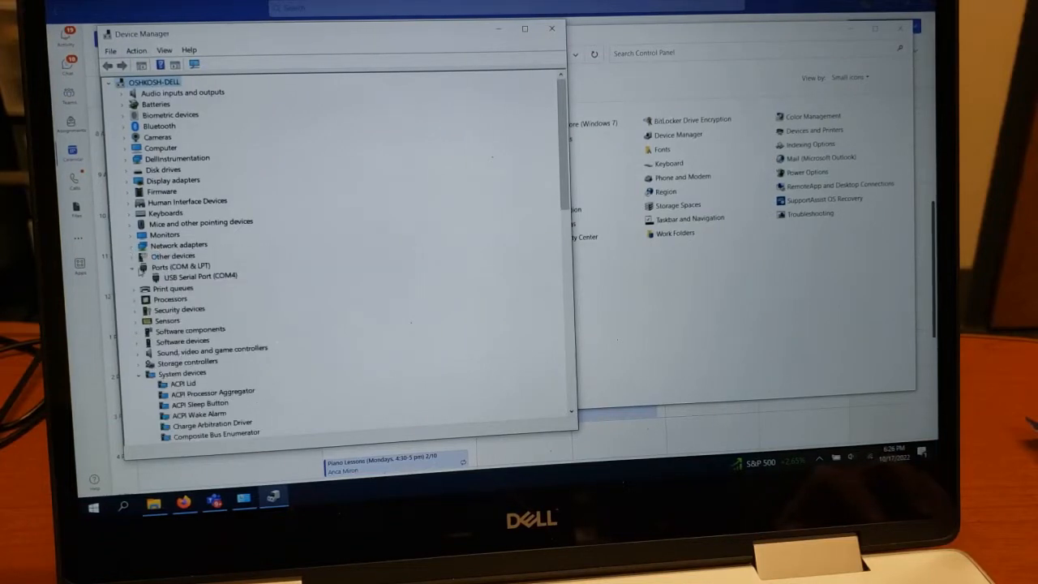
Collapse System devices and select USB Serial Port (COM4) under Ports (COM & LPT).
left_click(136, 372)
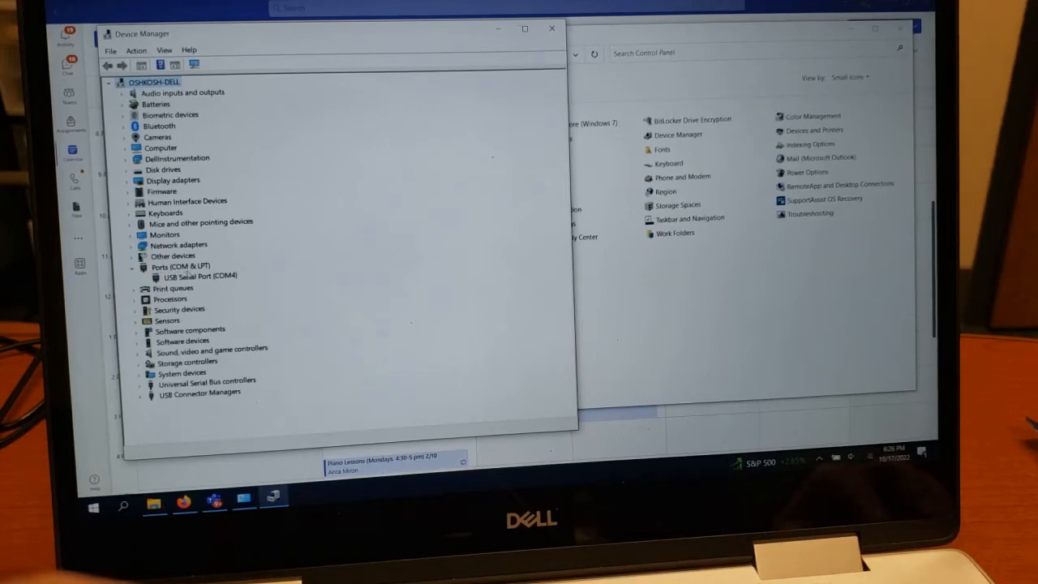
left_click(200, 276)
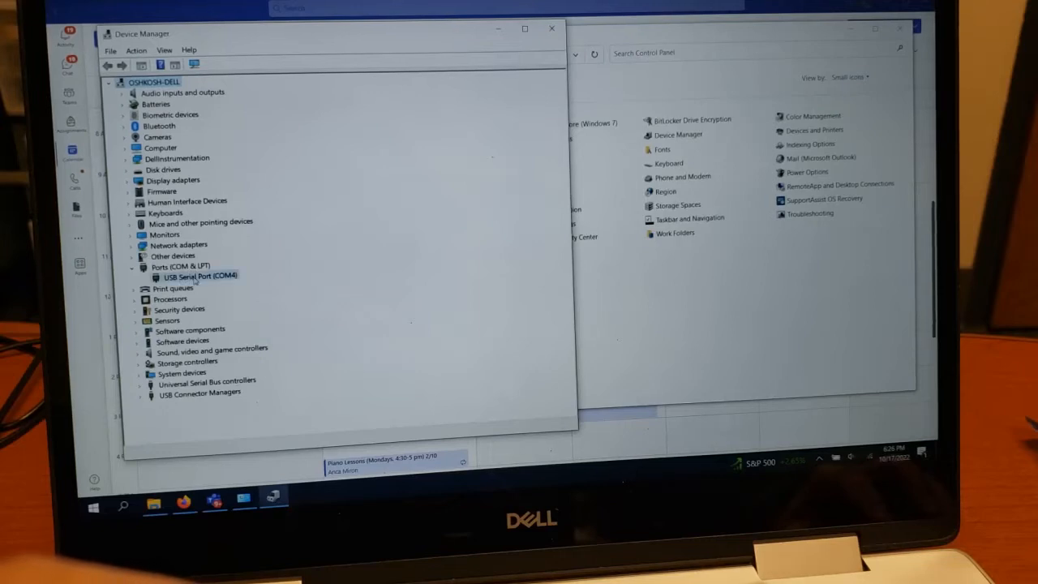
Confirm COM4's properties show an FTDI device working properly, then expand Network adapters.
right_click(198, 275)
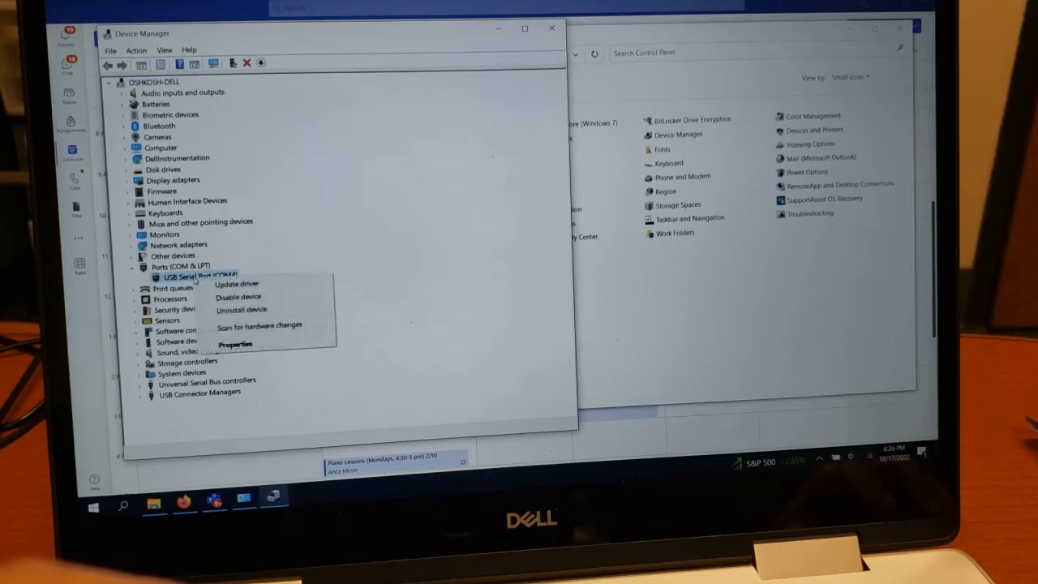
left_click(233, 345)
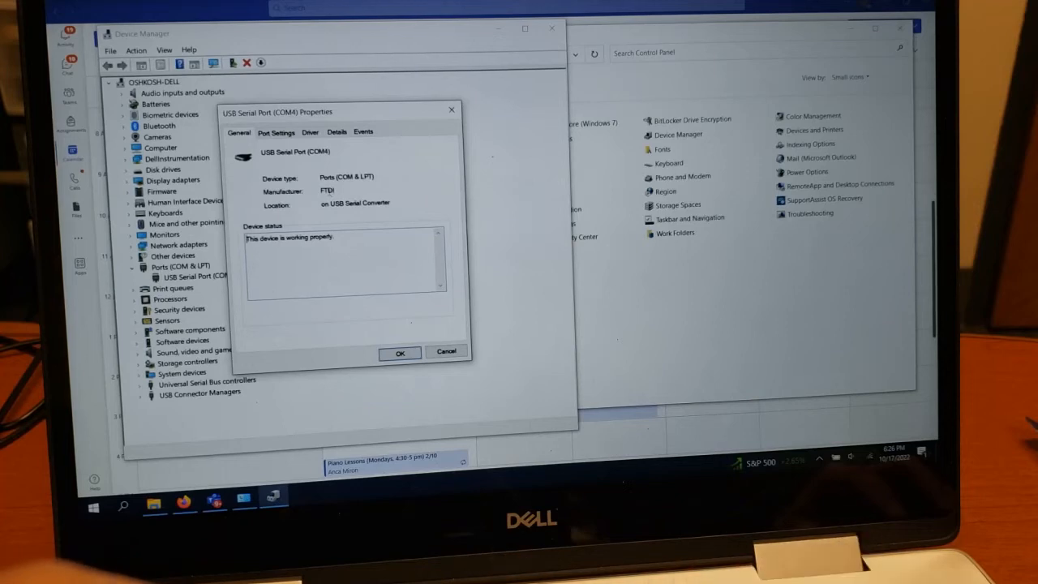
left_click(399, 351)
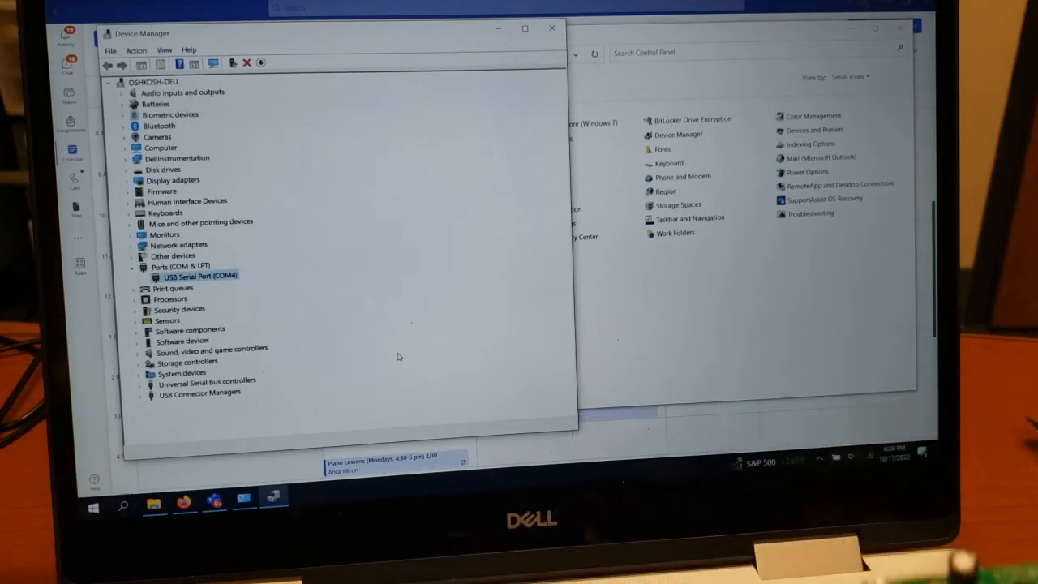
left_click(140, 244)
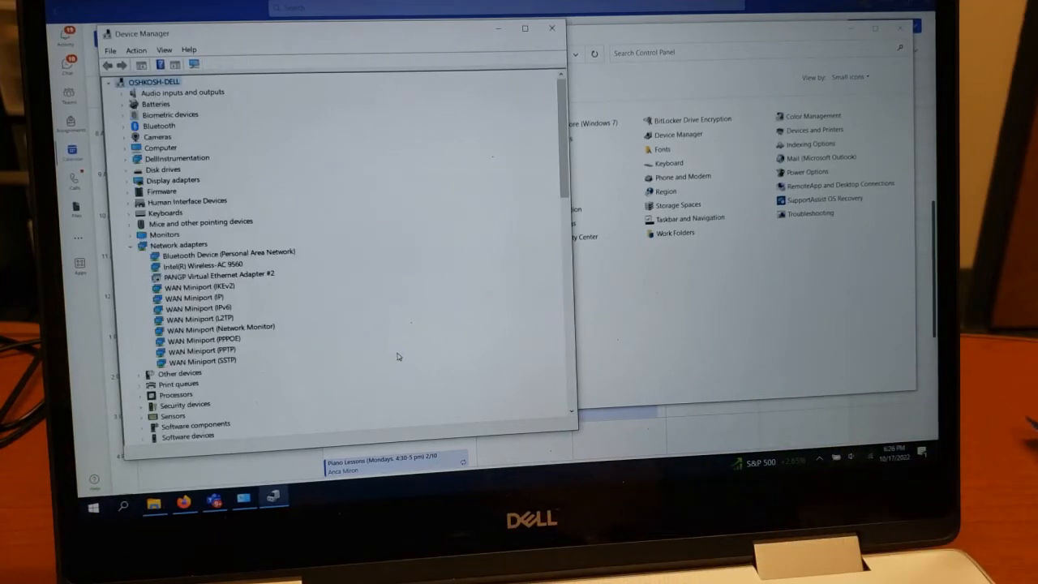